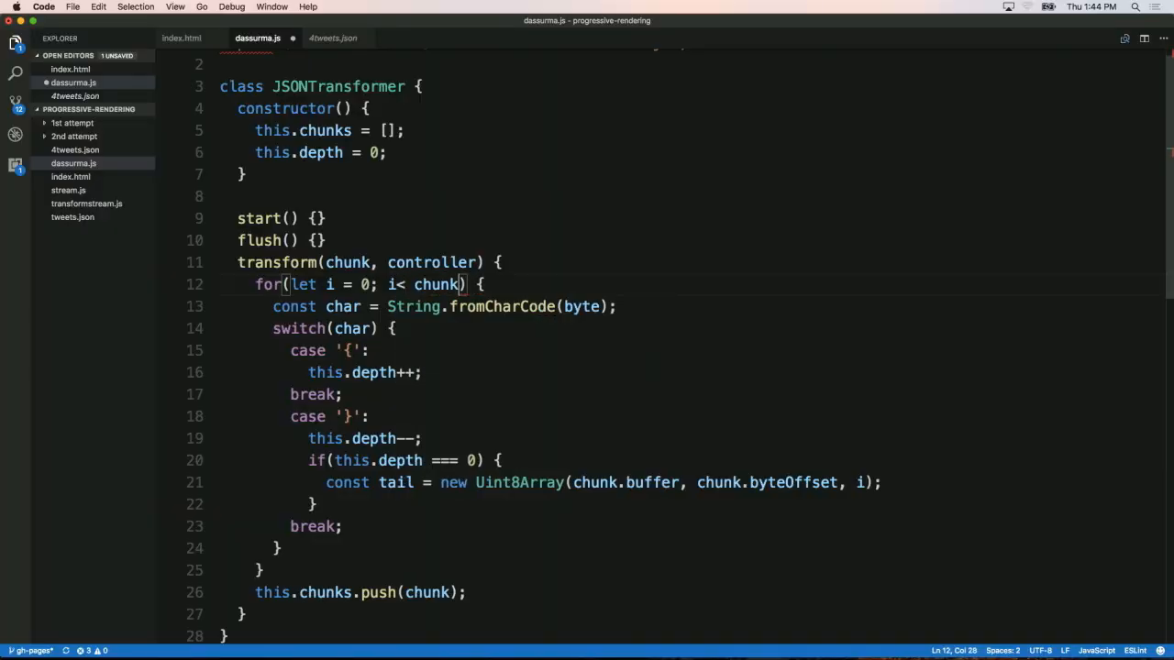
Loop to chunk.length and create the tail and remaining-chunk Uint8Arrays sliced at i + 1.
text(.length; i+)
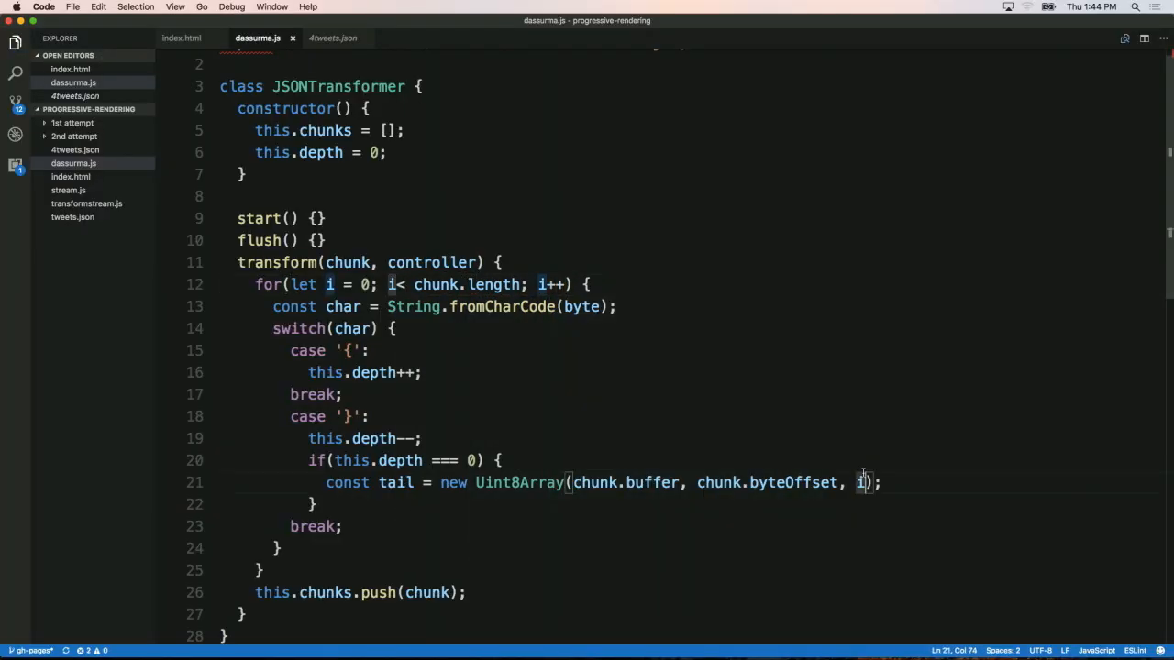
text(+ 1)
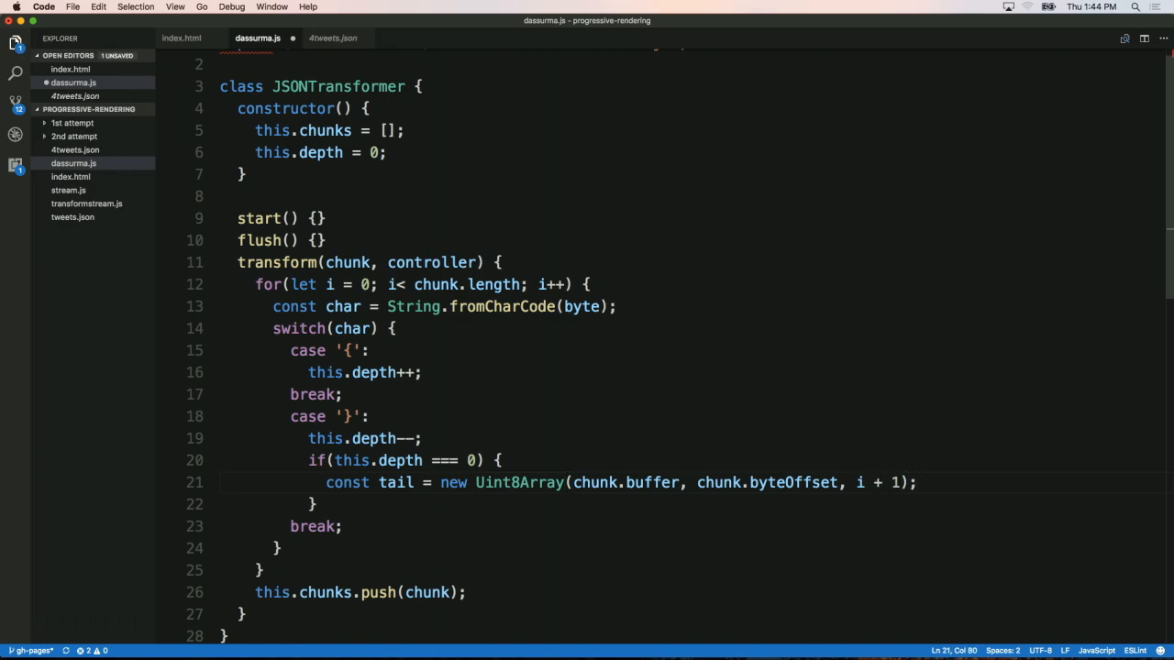
text(const ne)
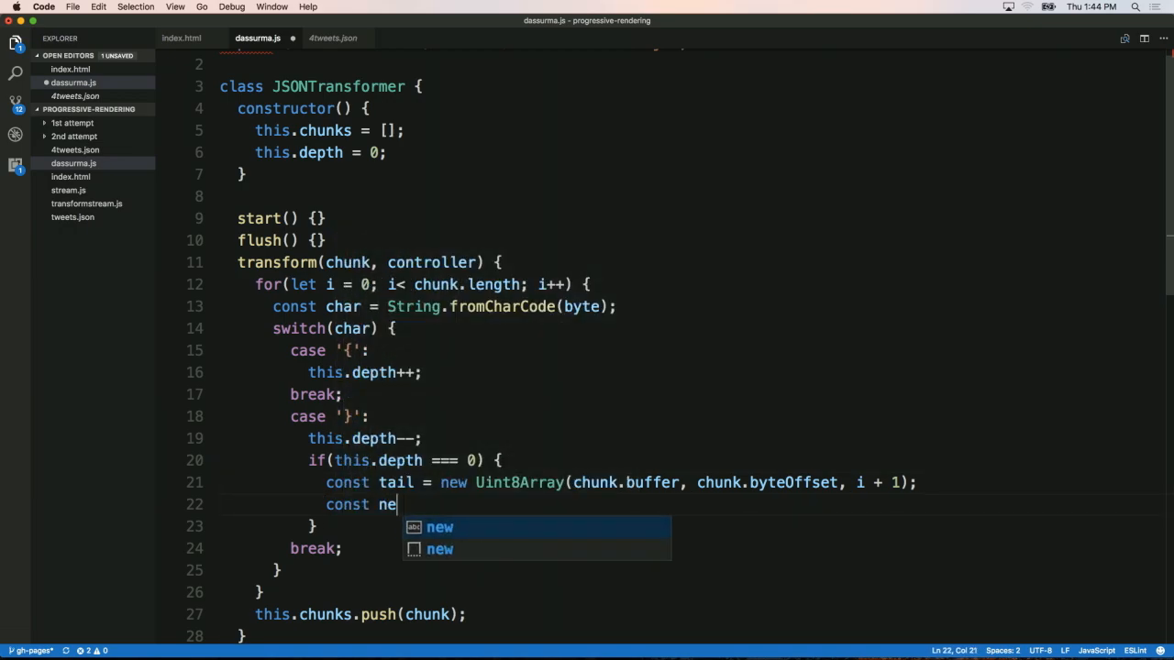
text(xtObj = new Uint8Array(chunk.buffer, chunk.byteOffset + i + 1);)
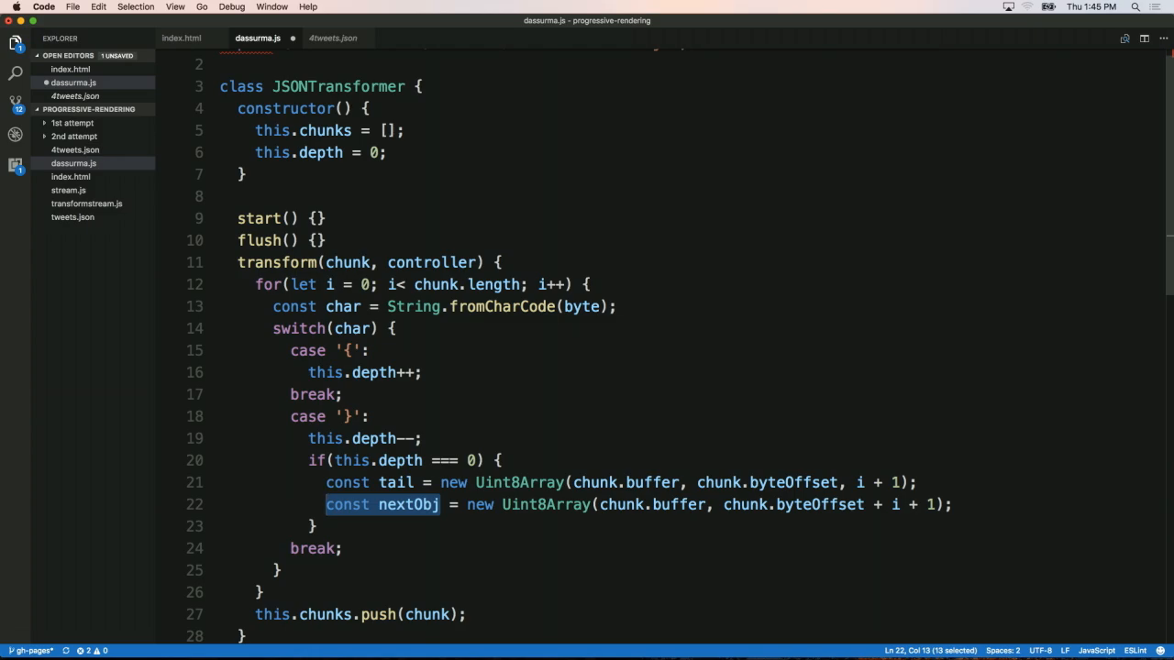
text(chunk)
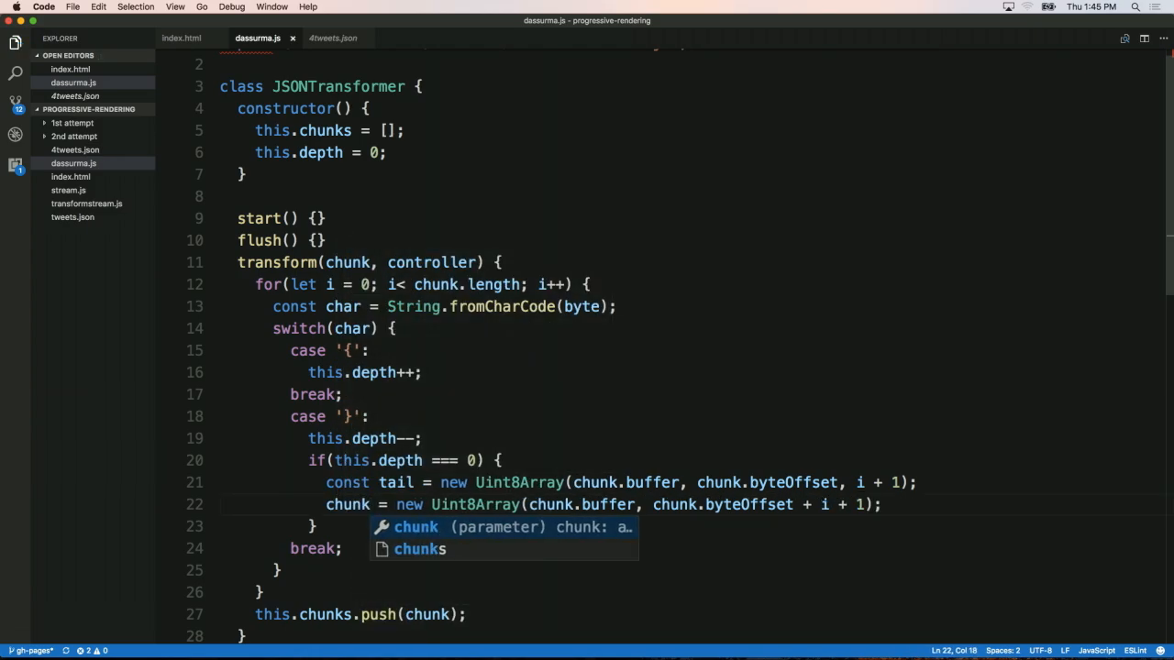
Push the tail array onto this.chunks.
text(this.c)
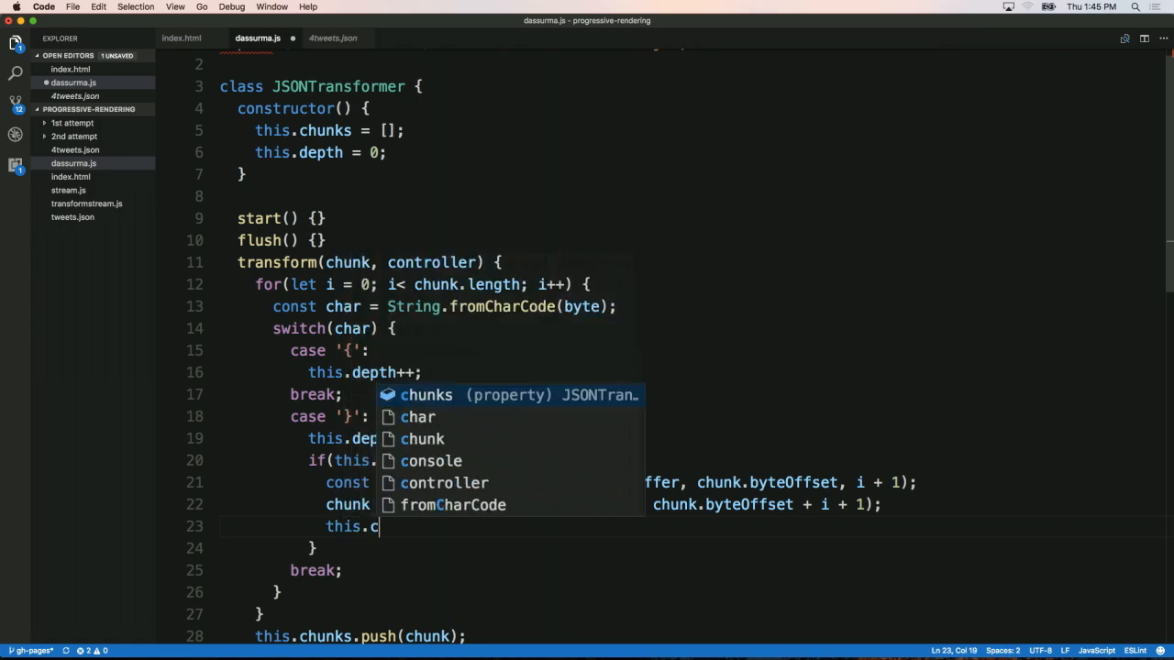
text(hunks.push()
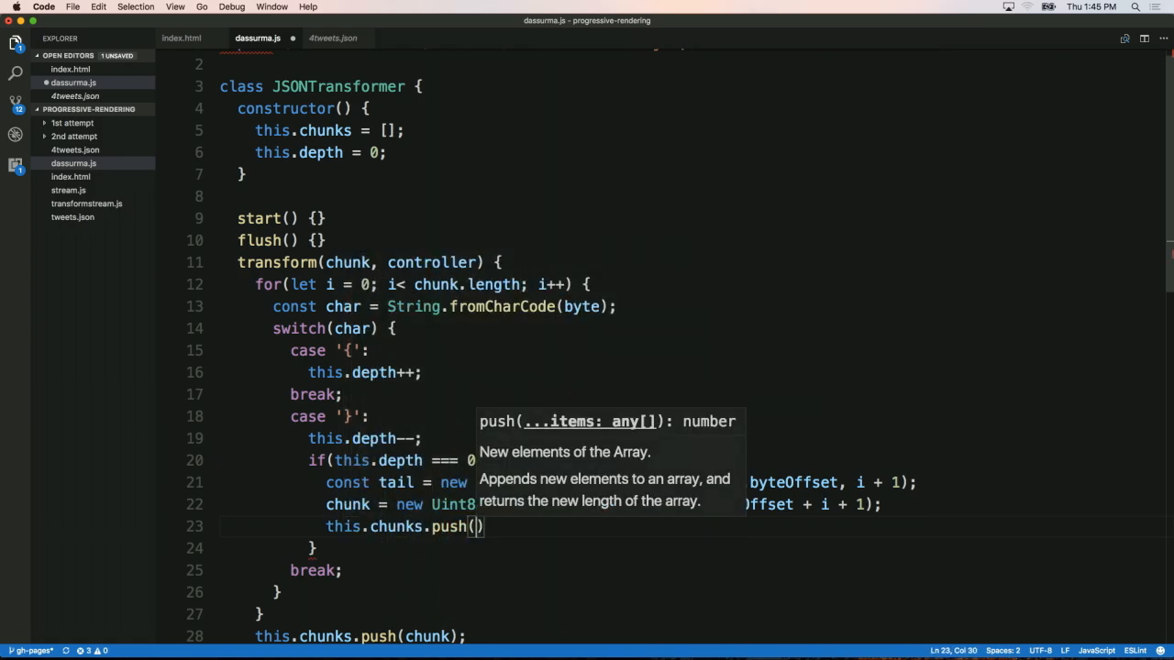
text(tail)
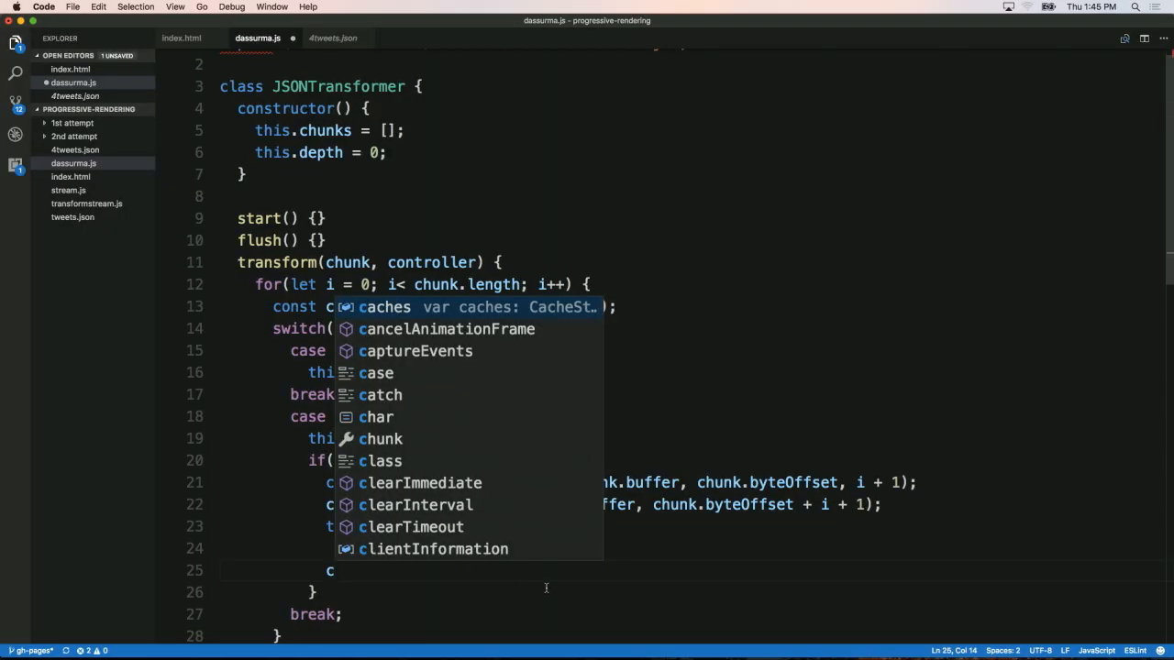
Add a TextDecoder and reduce this.chunks into one string by decoding each chunk.
text(char)
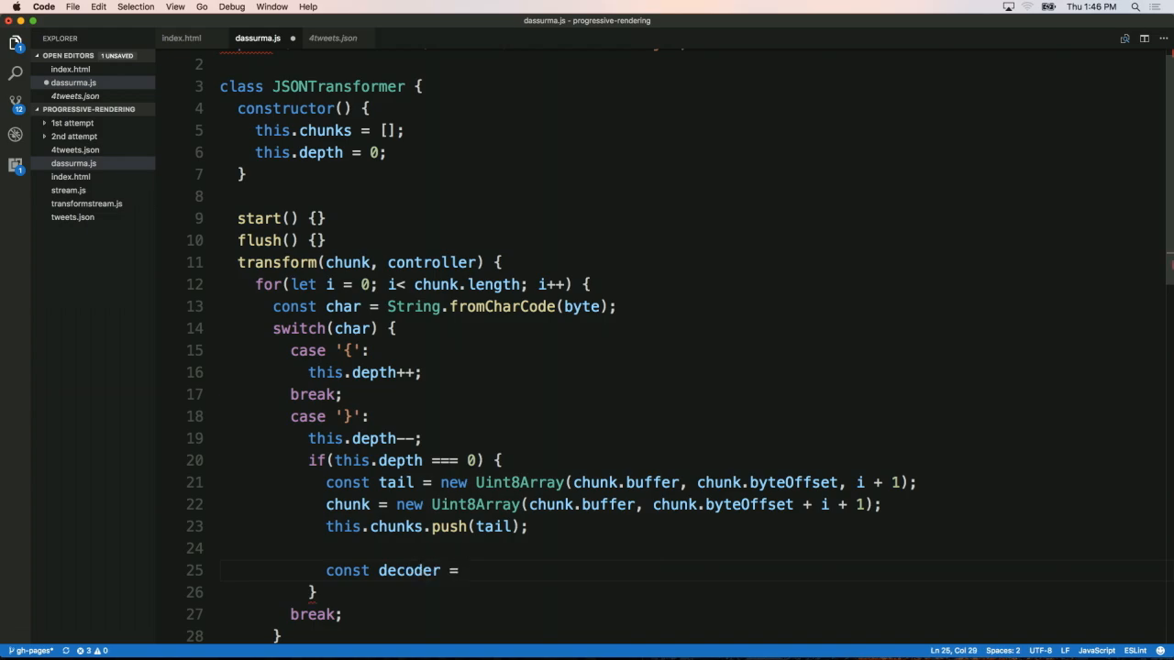
text(next TE)
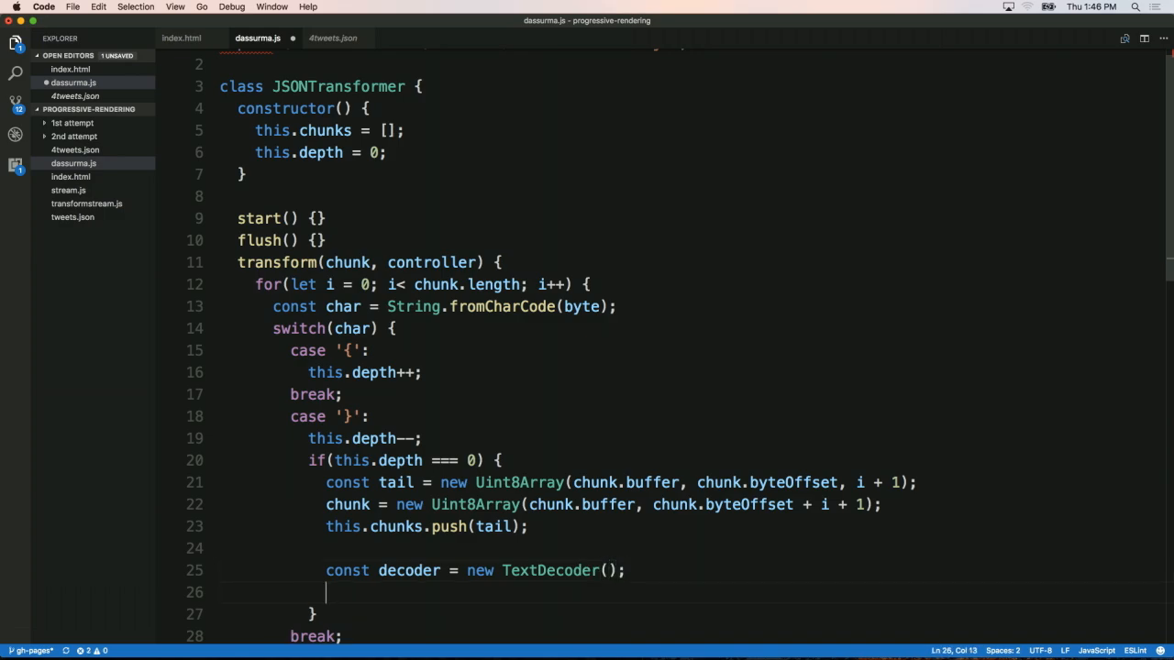
text(this.chunks.reduce(, '');)
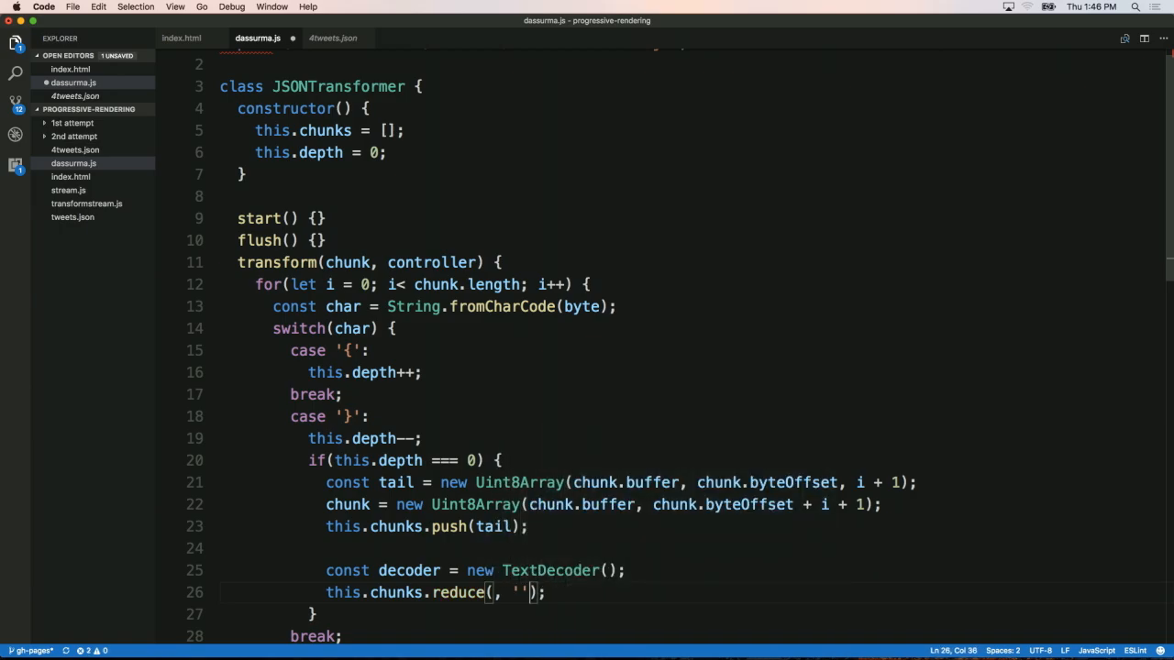
text(str, chunk) =>)
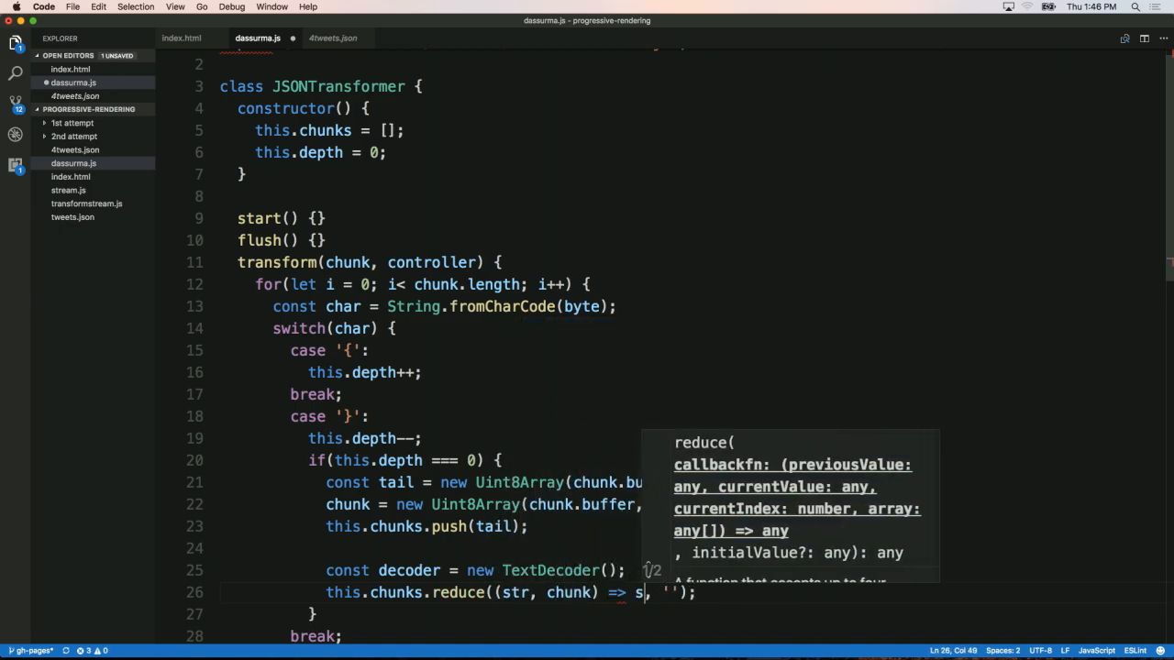
text(str +)
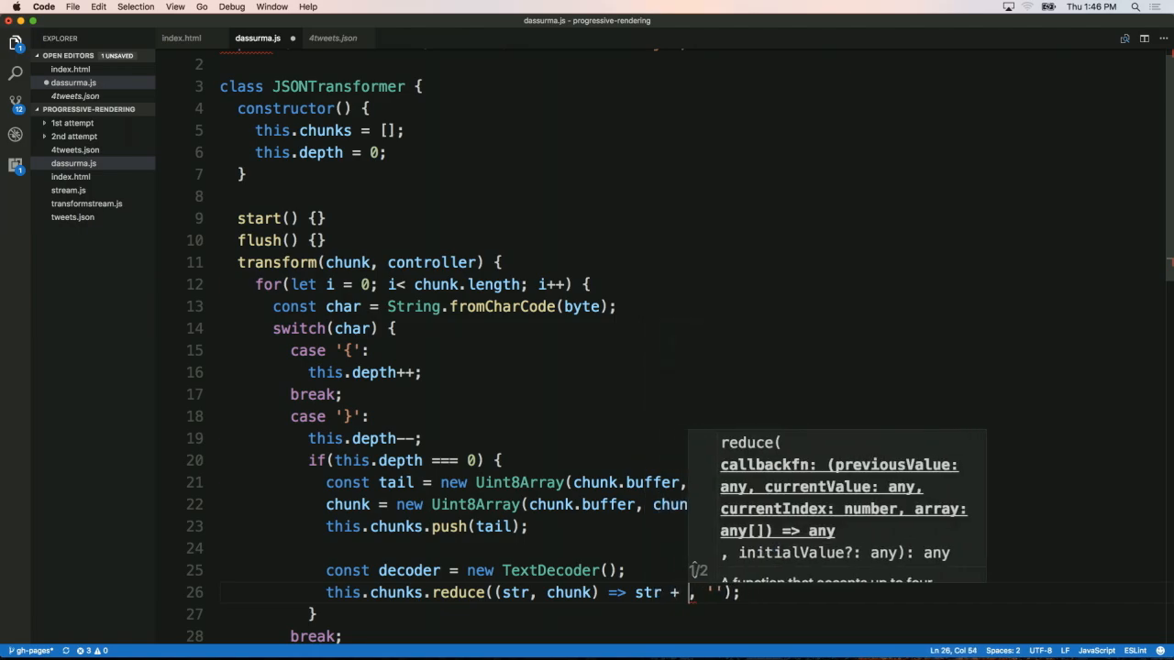
text(decoder.decoded(chunk)
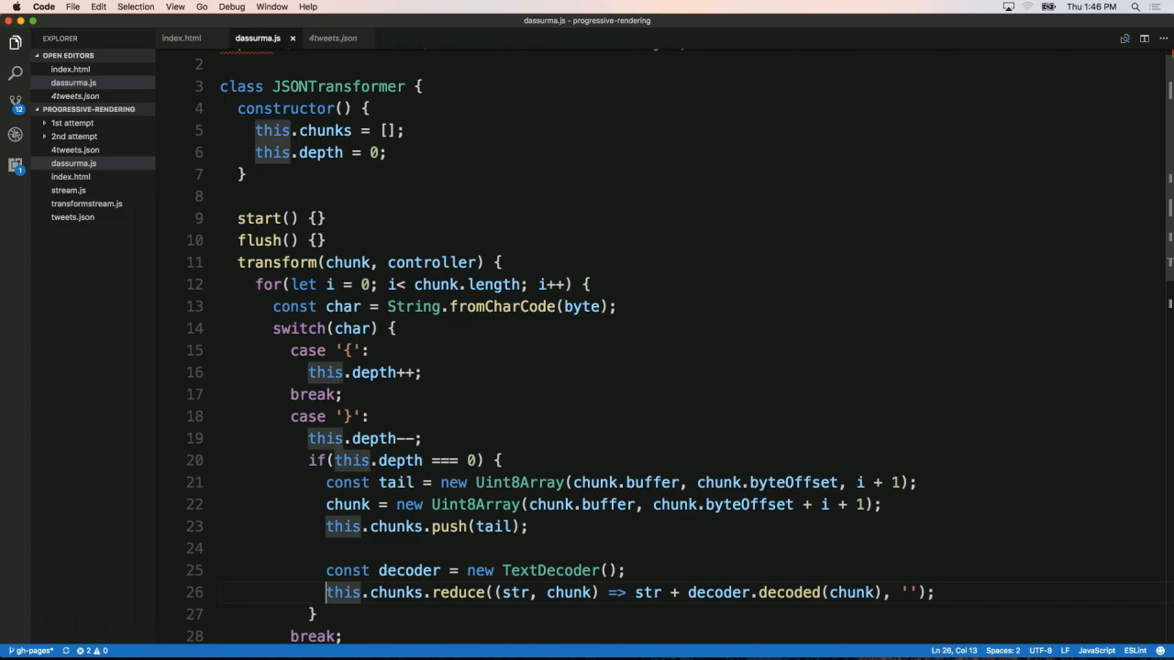
Store the result as const jsonStr and enqueue it with controller.enqueue(jsonStr).
text(const jsonStr =)
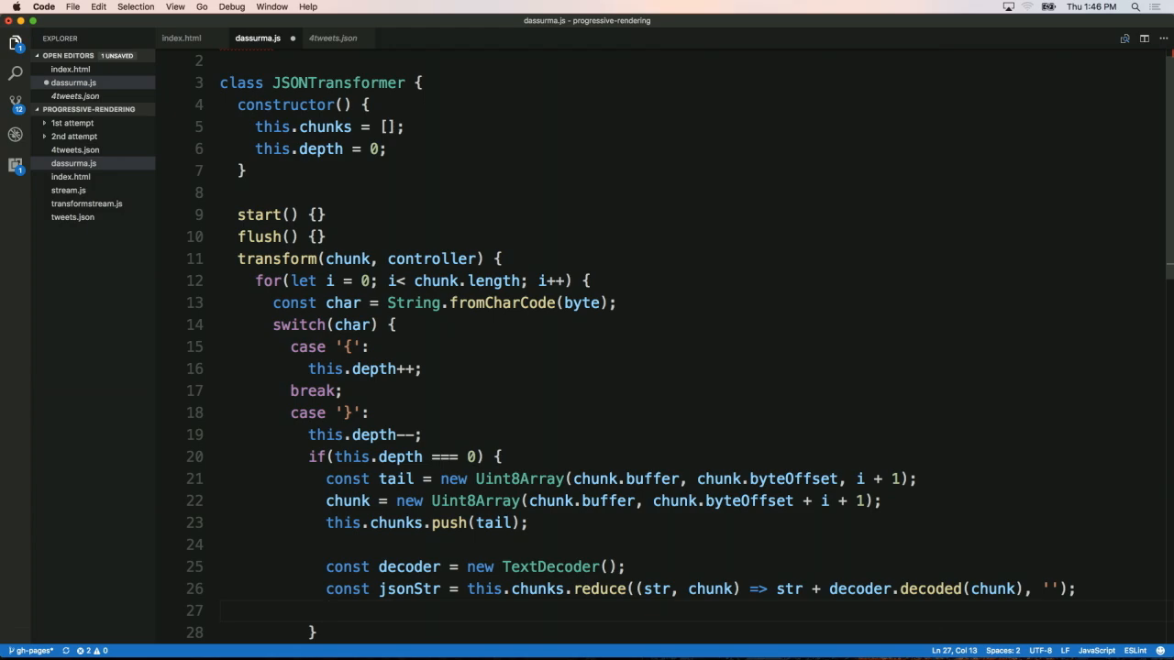
text(controller.enqueue(jsonStr);)
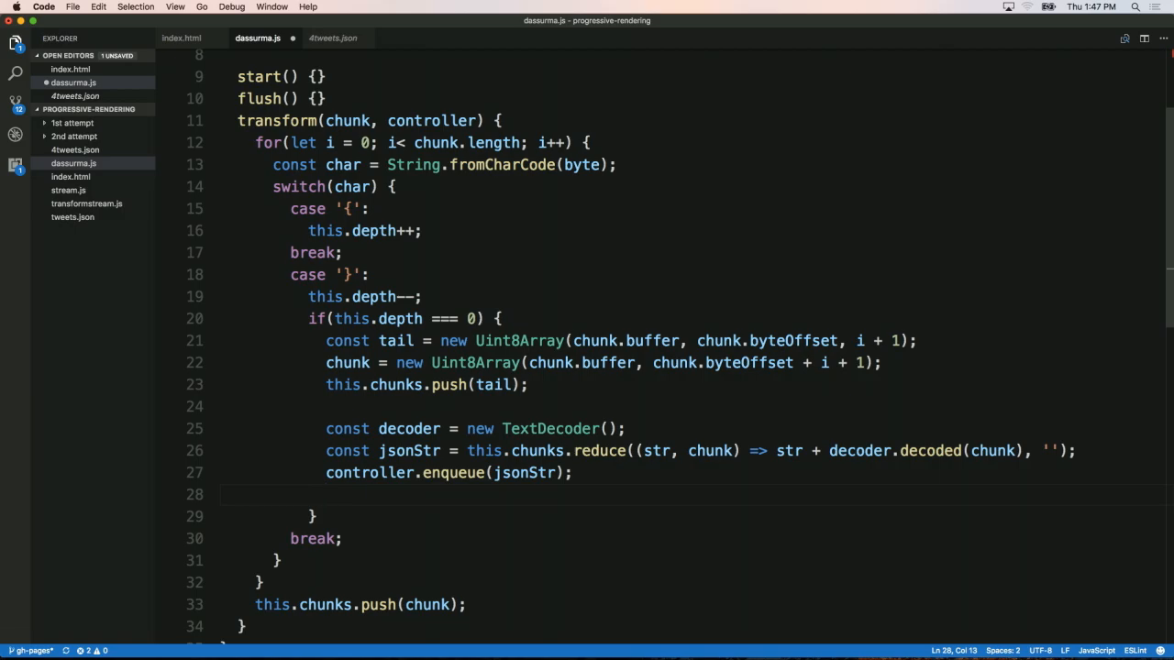
After the enqueue, clear the stored chunks and reset the loop index with i = -1;.
text(this.chunks)
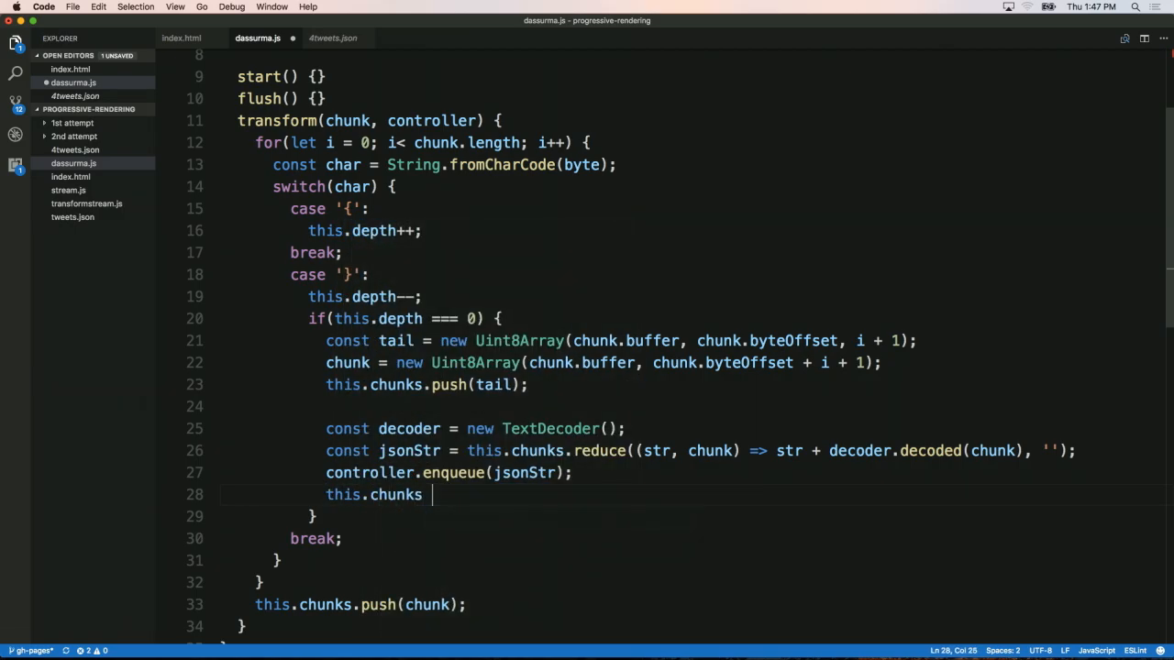
text(= [];)
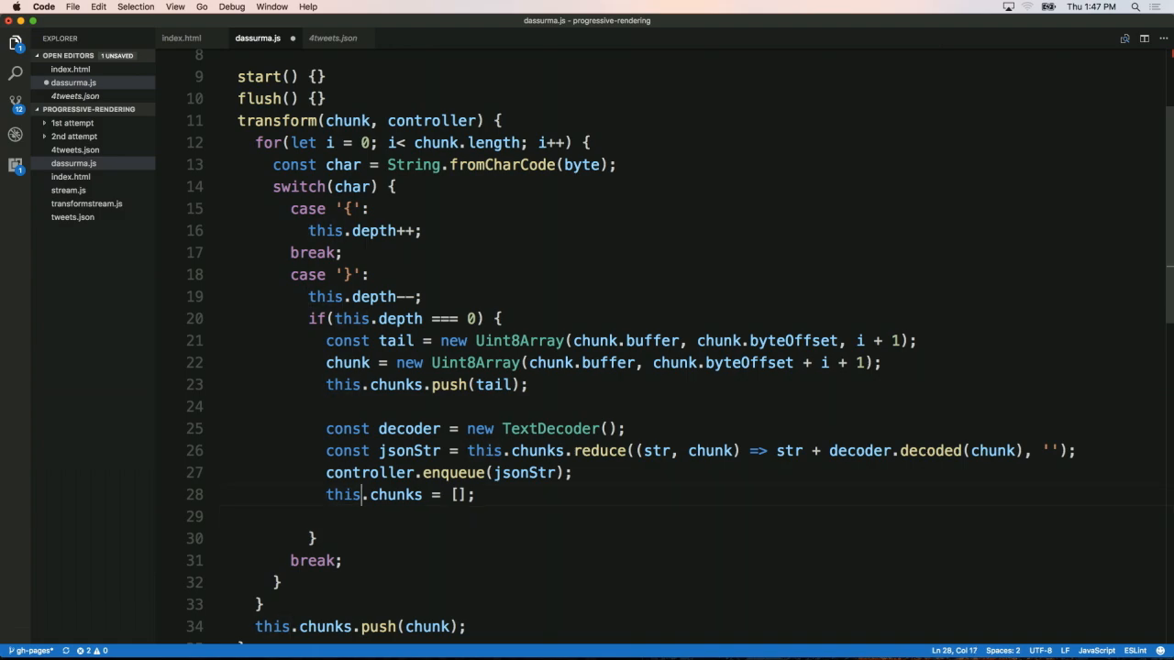
drag(365, 495, 468, 495)
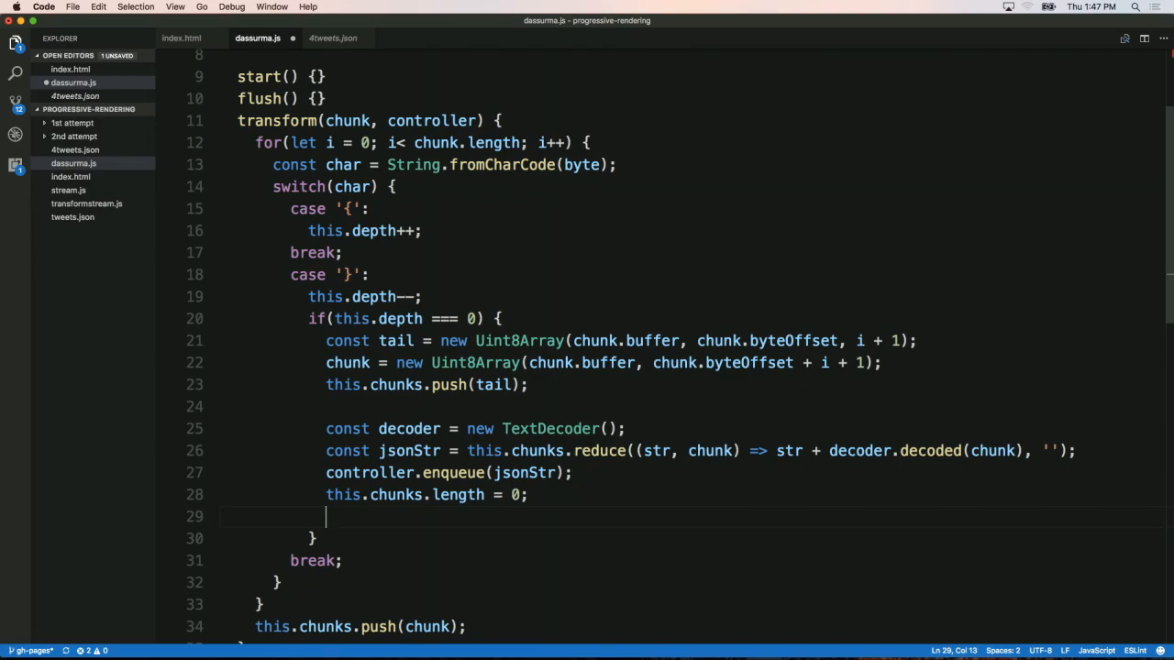
text(i =)
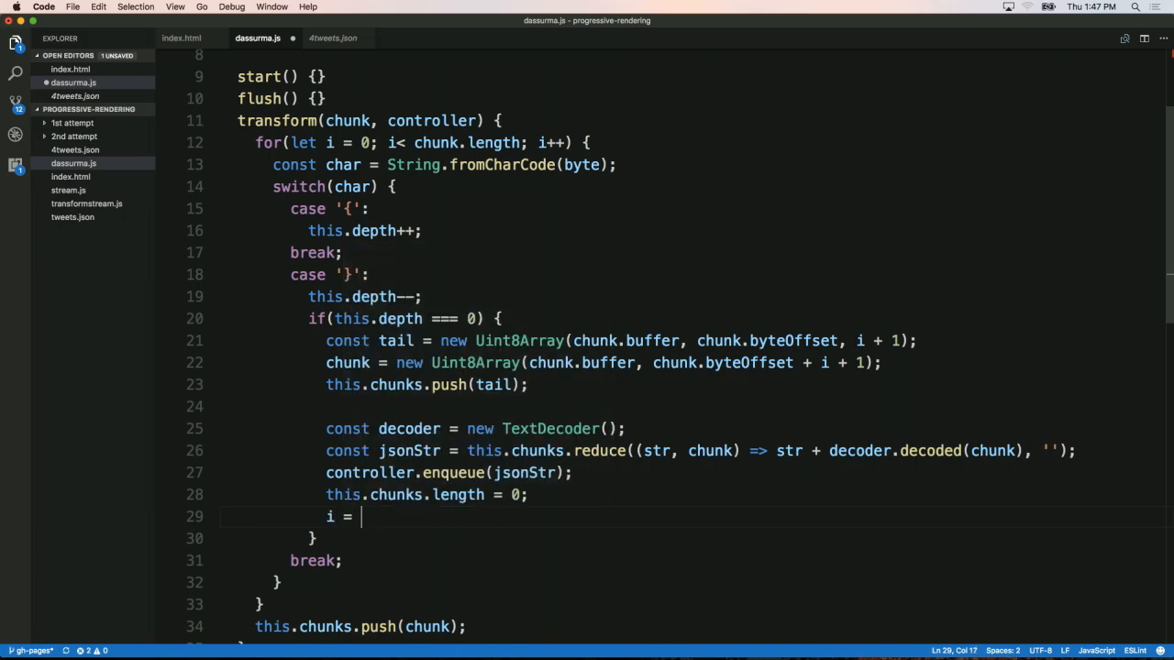
text(-1;)
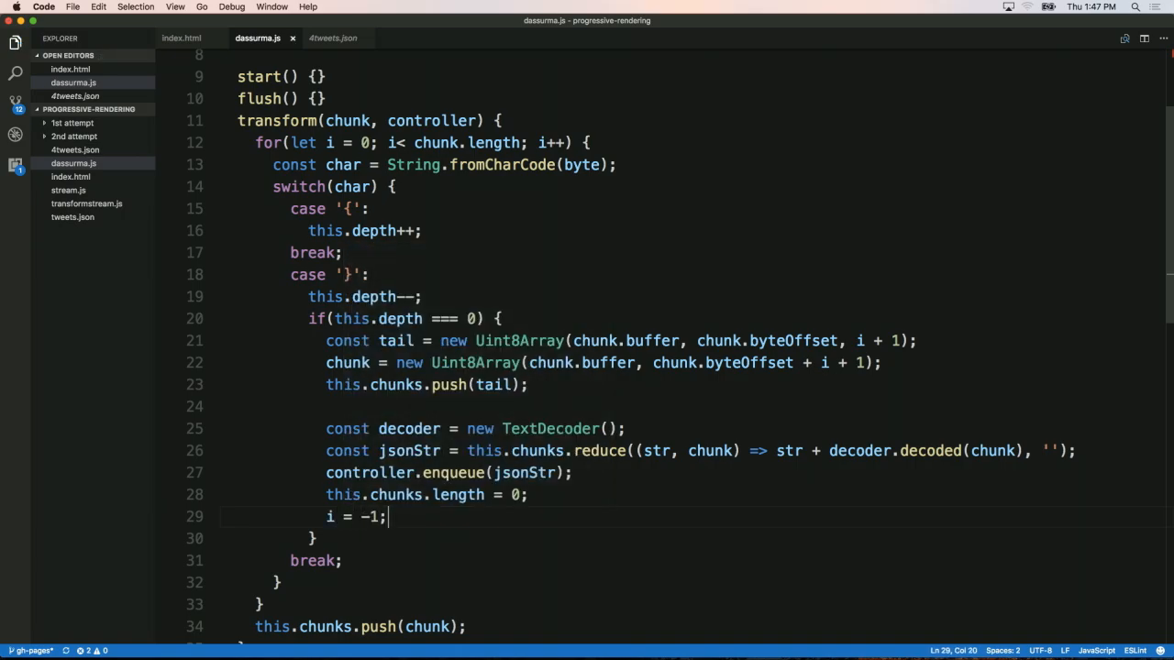
scroll(down, 3)
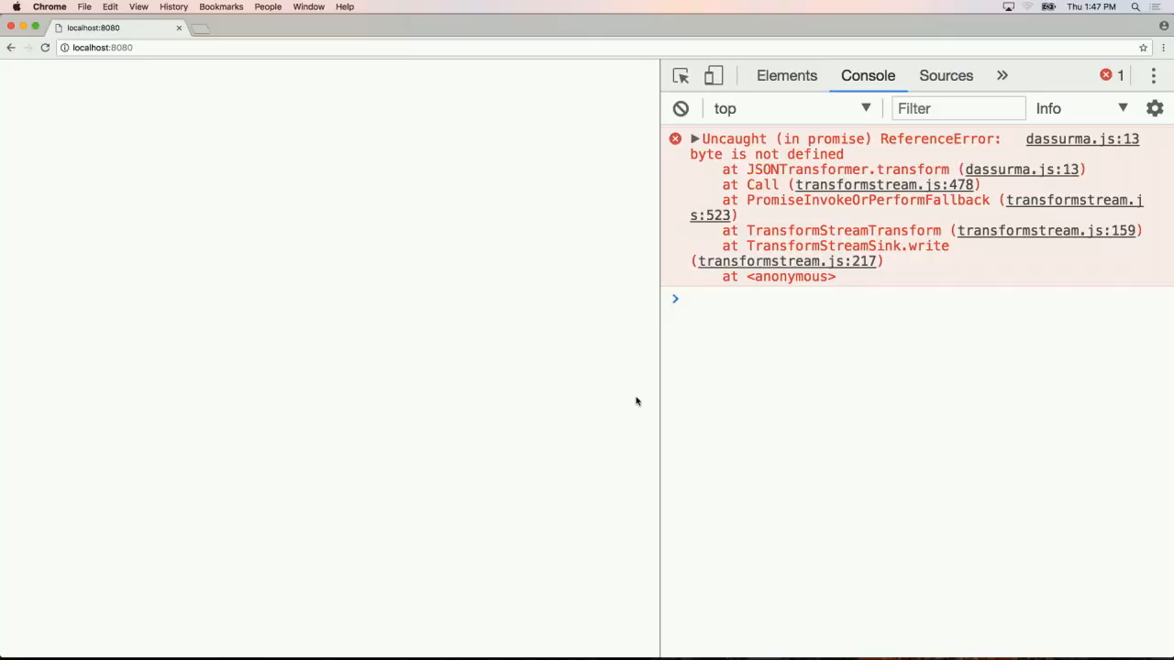
mouse_move(754, 231)
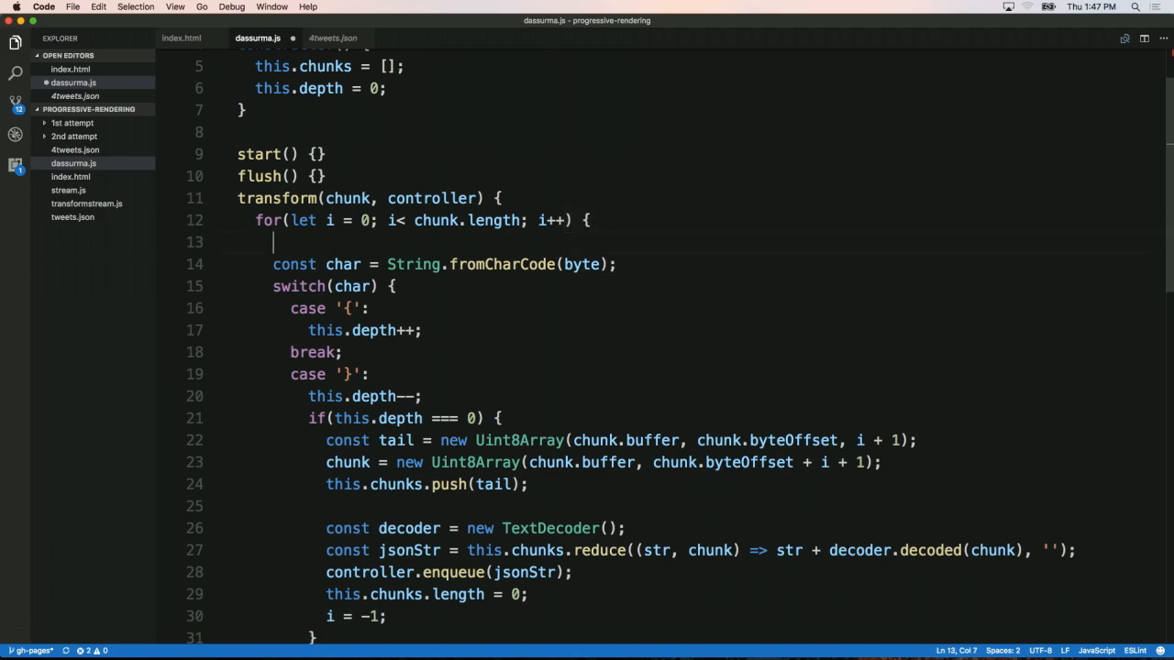
Add const byte = chunk[i] at the top of the for loop.
text(const bt)
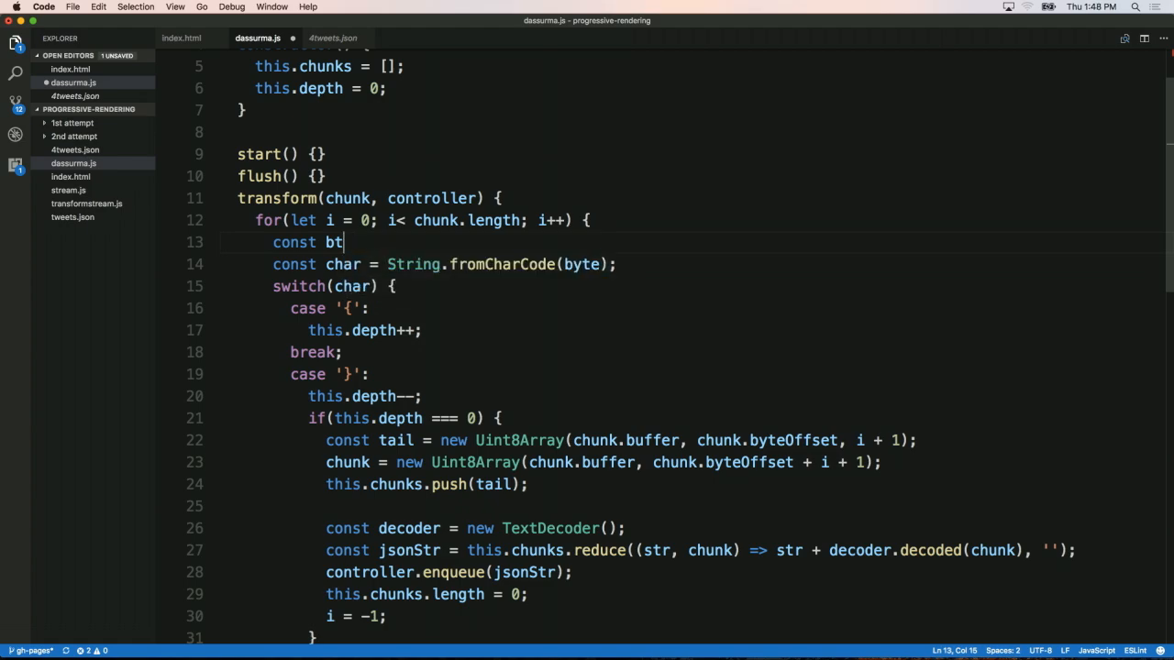
text(yte = chunk[i])
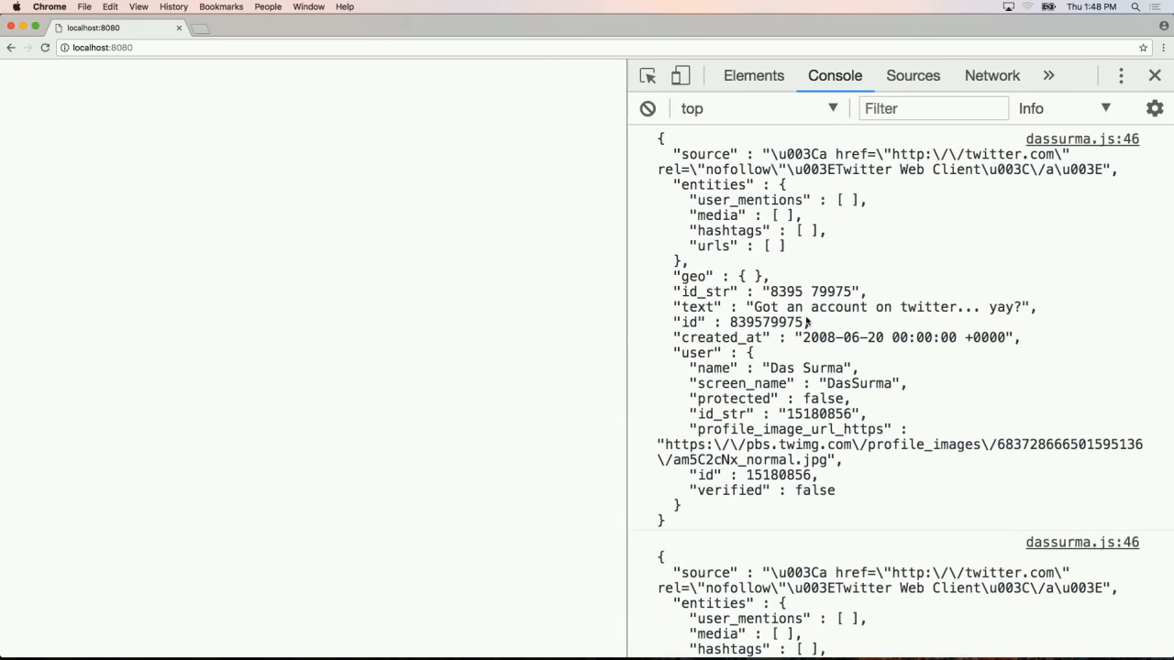
Scroll the Chrome console output to check each tweet is logged as its own JSON object.
scroll(down, 3)
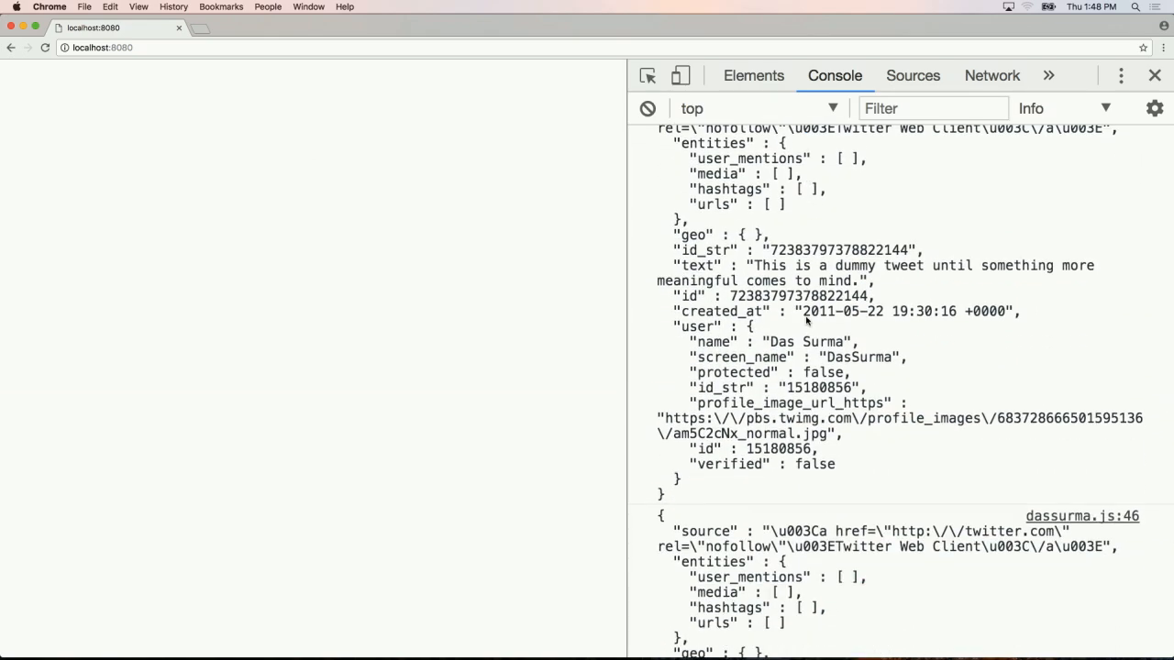
scroll(down, 3)
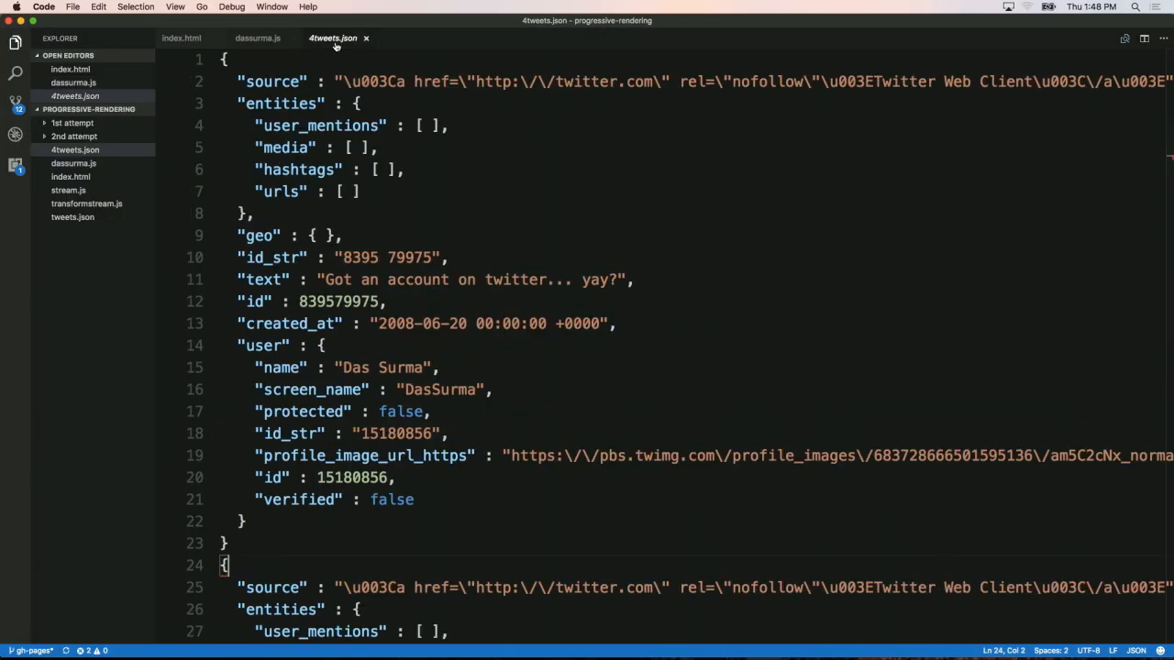
mouse_move(672, 81)
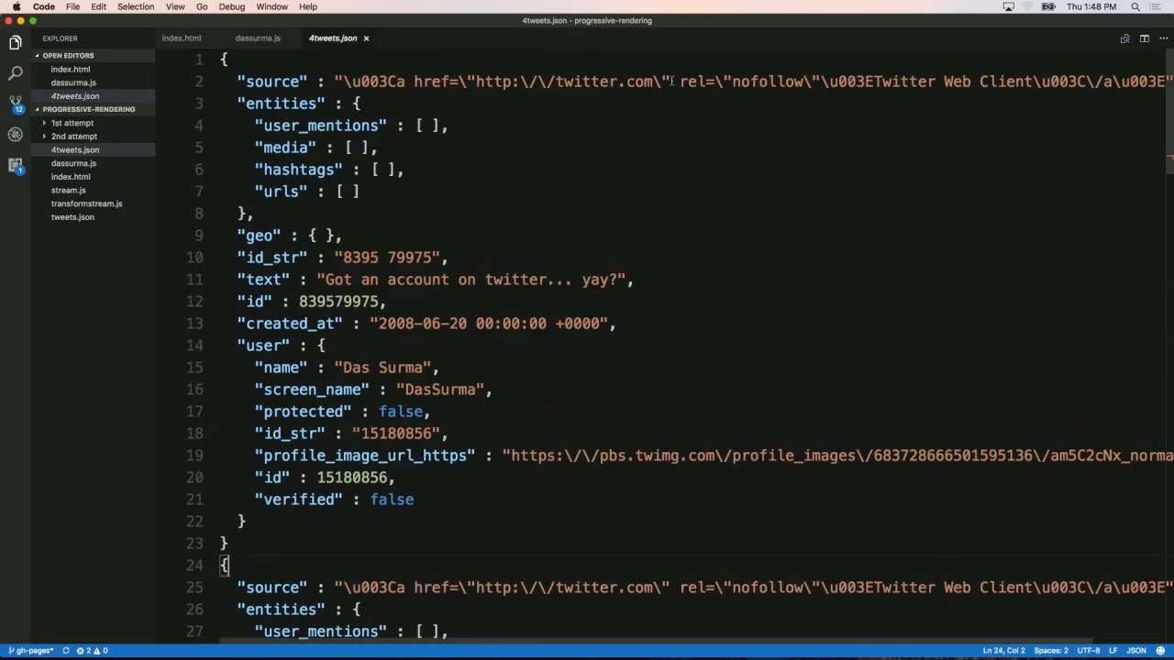